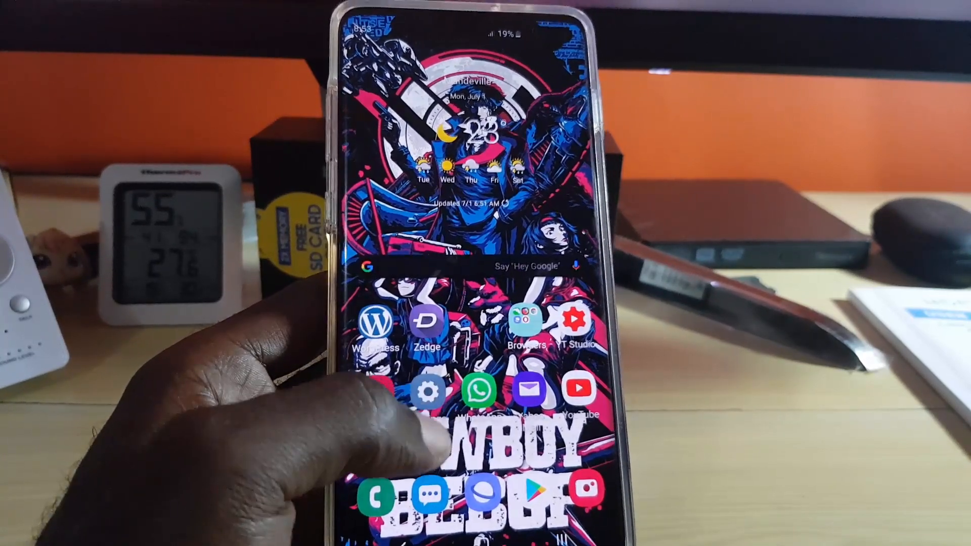
Step: Launch the Settings app from the Android home screen
click(433, 391)
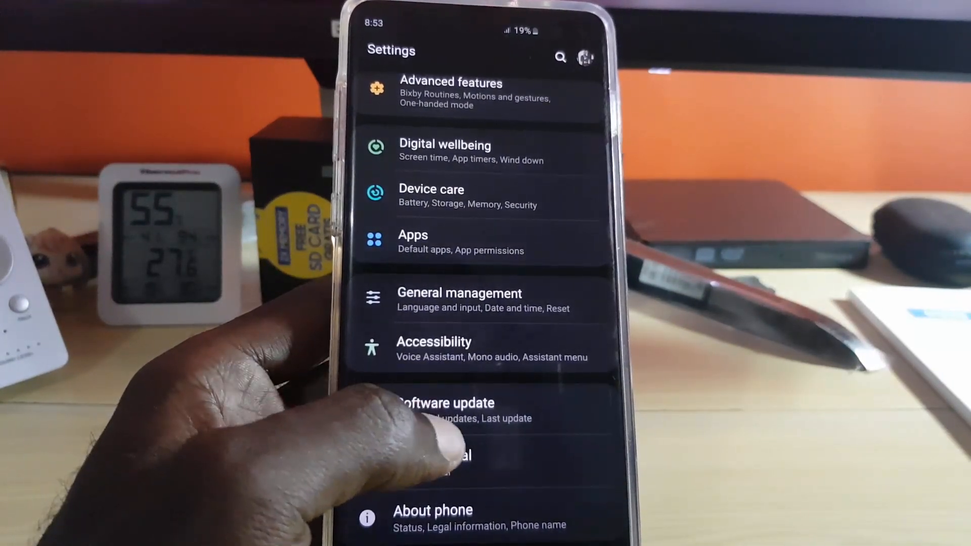
Step: Open Software update and start downloading and installing available updates
click(443, 403)
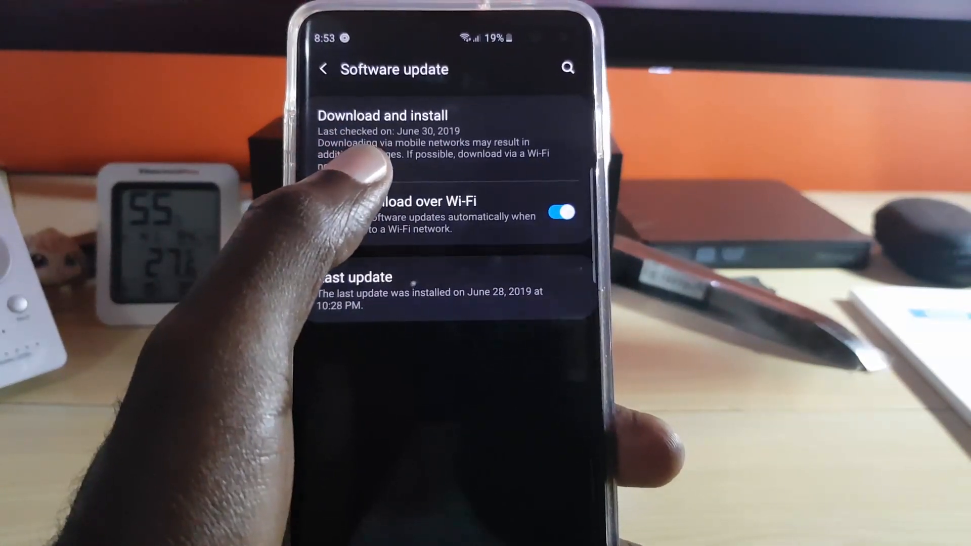
click(383, 115)
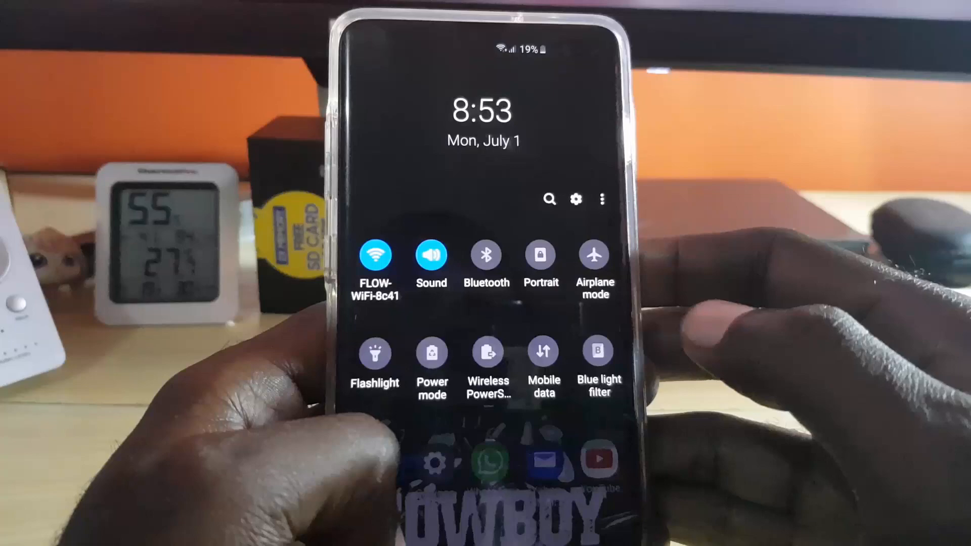
Step: Expand the full Quick Settings panel and open the Wi-Fi settings page
scroll(down, 3)
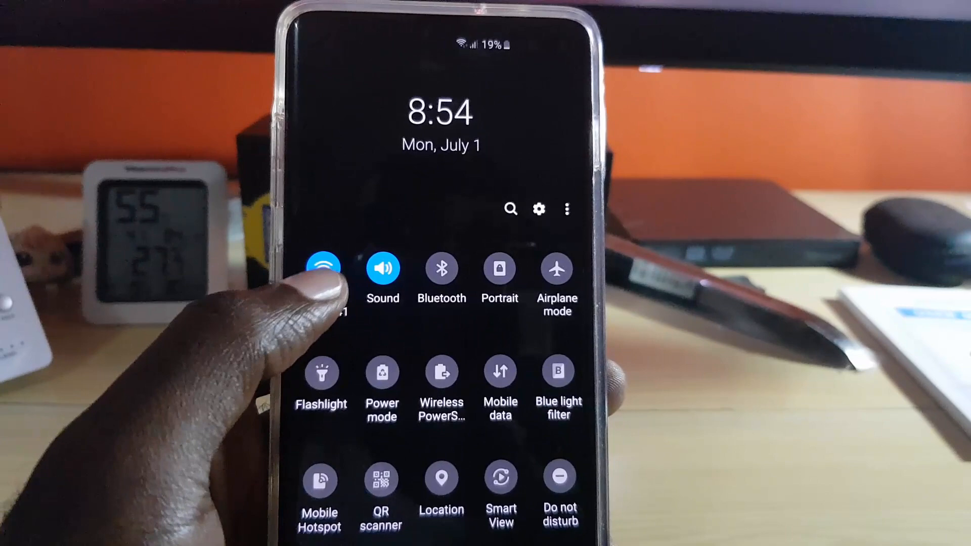
click(322, 269)
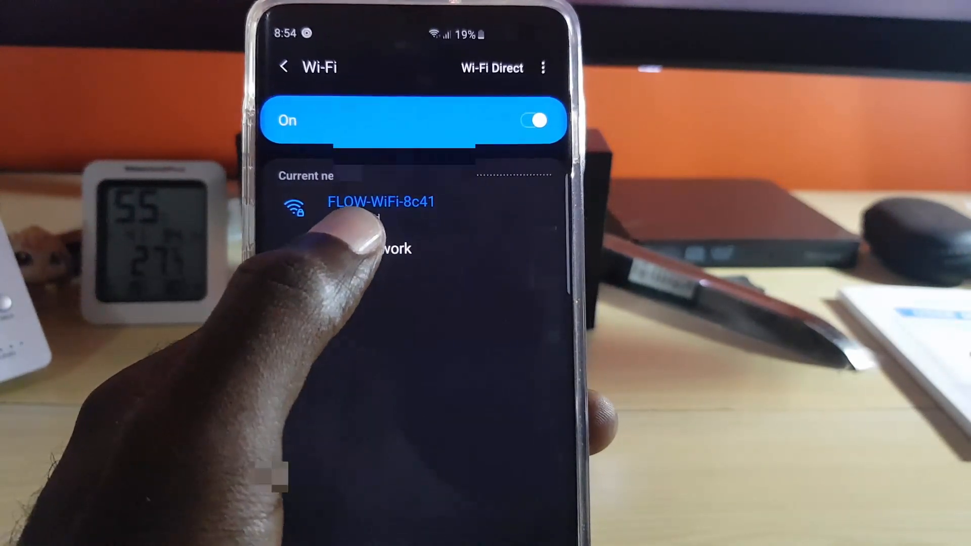
Step: Open the connected FLOW-WiFi-8c41 network's details to show its QR code
click(381, 201)
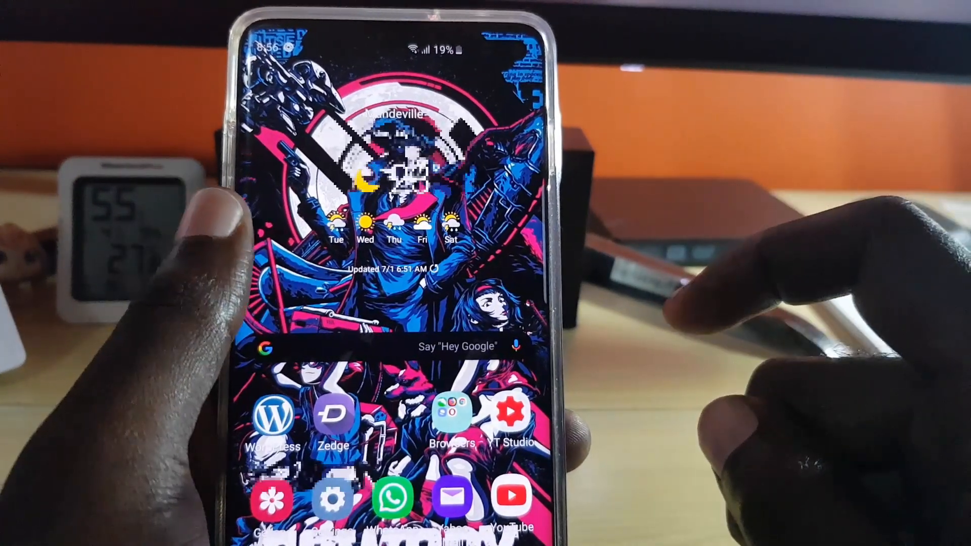
Step: Scan the FLOW-WiFi-8c41 QR code and accept the prompt to join that network
scroll(down, 3)
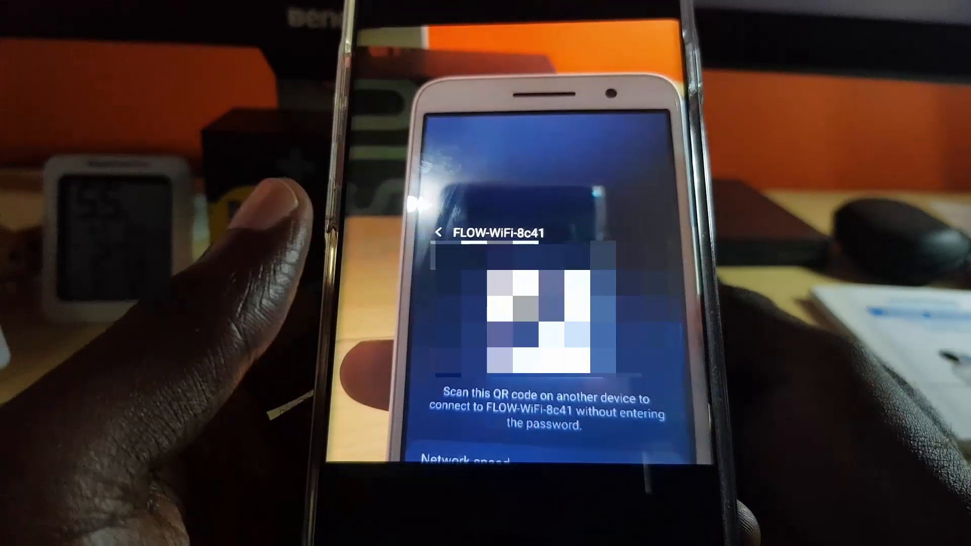
click(439, 231)
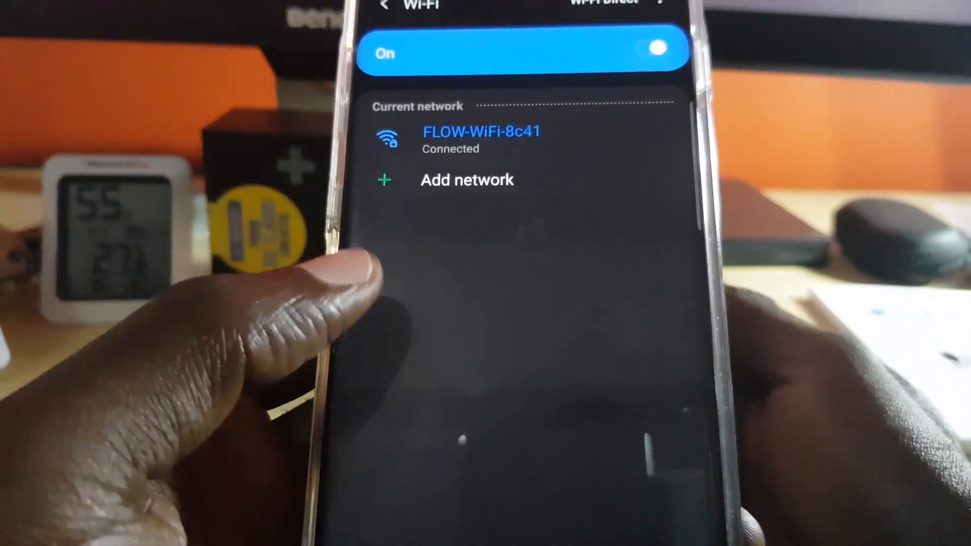